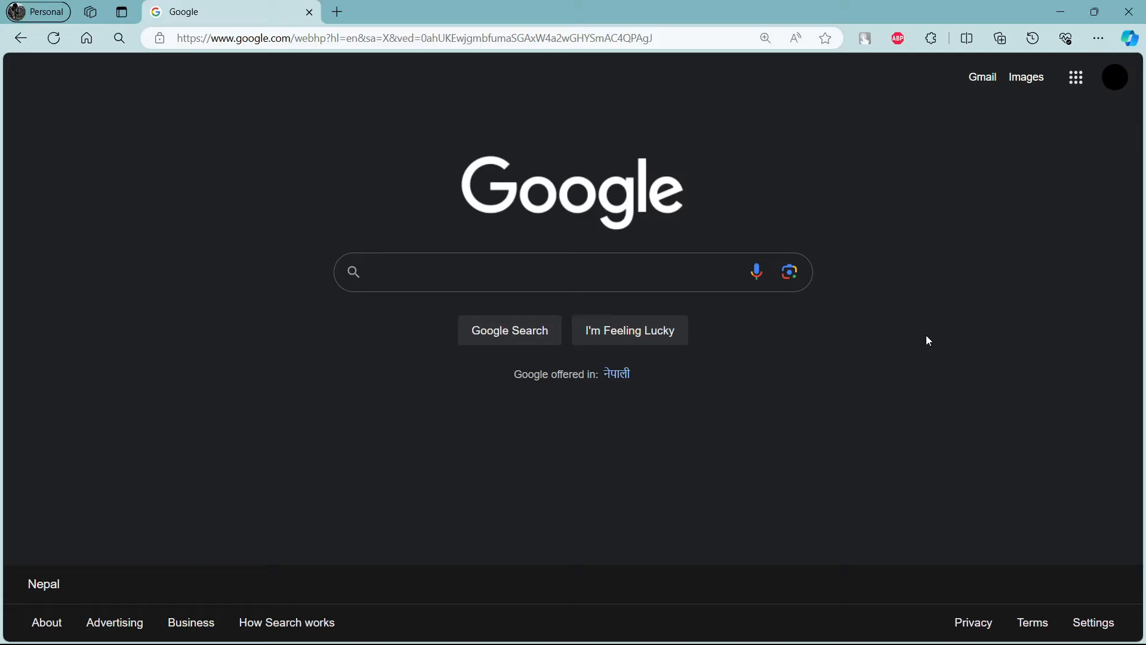
mouse_move(913, 326)
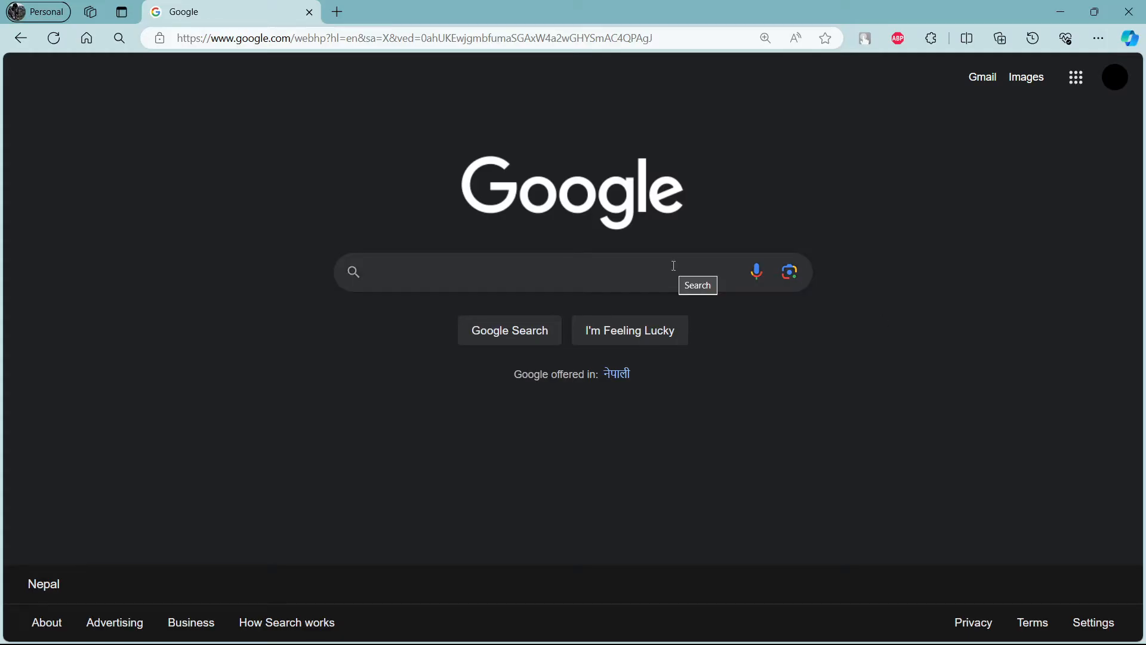
Search Google for 'hr21 payroll login'.
type("hr21 payroll login")
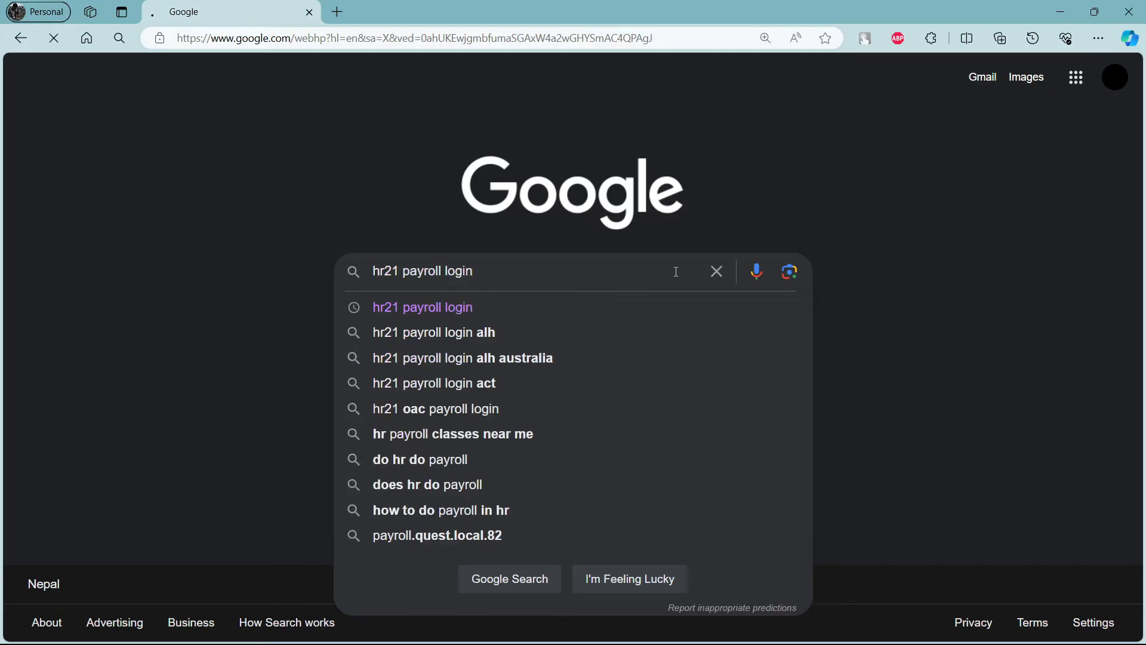
left_click(422, 307)
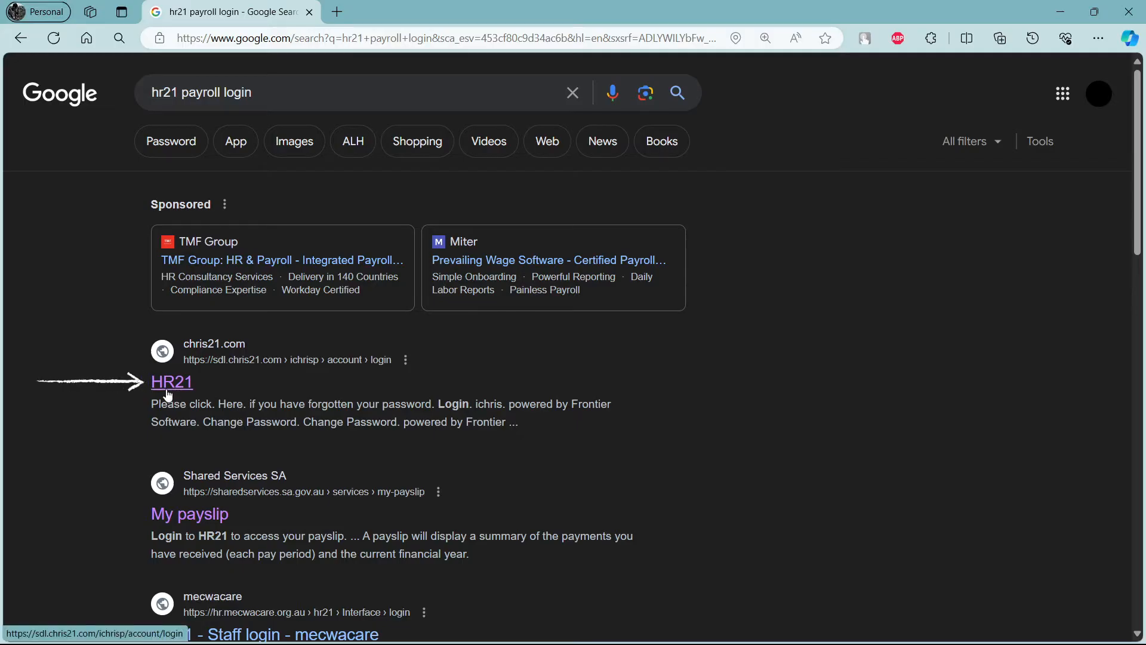
Open the HR21 result from chris21.com to reach the iChris login page.
left_click(172, 382)
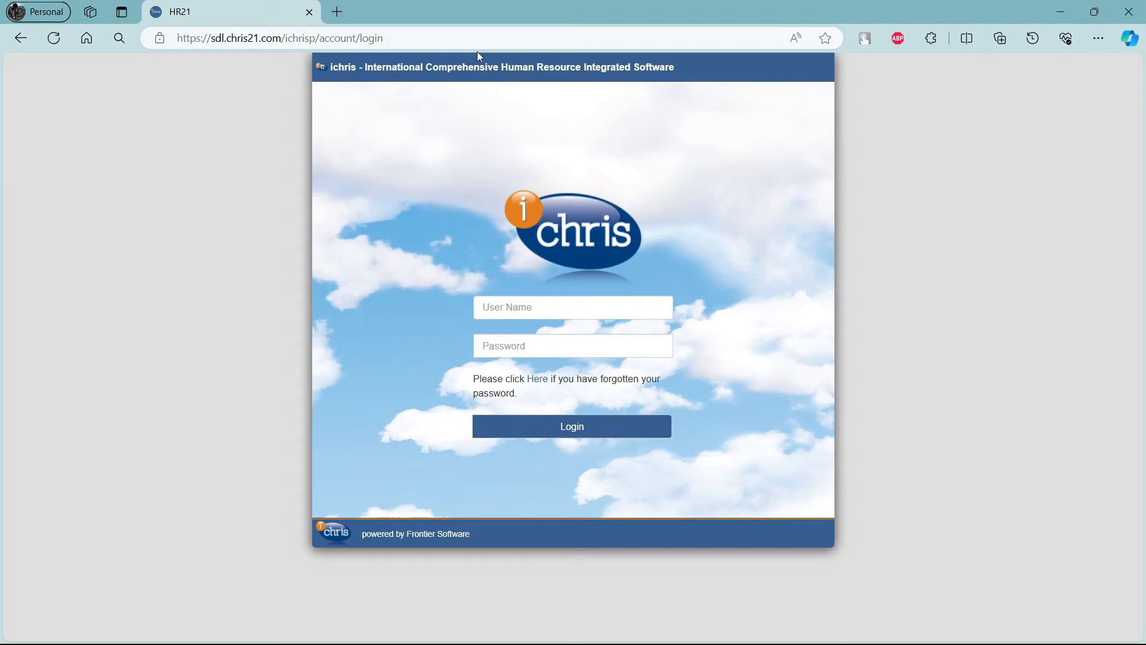
mouse_move(695, 163)
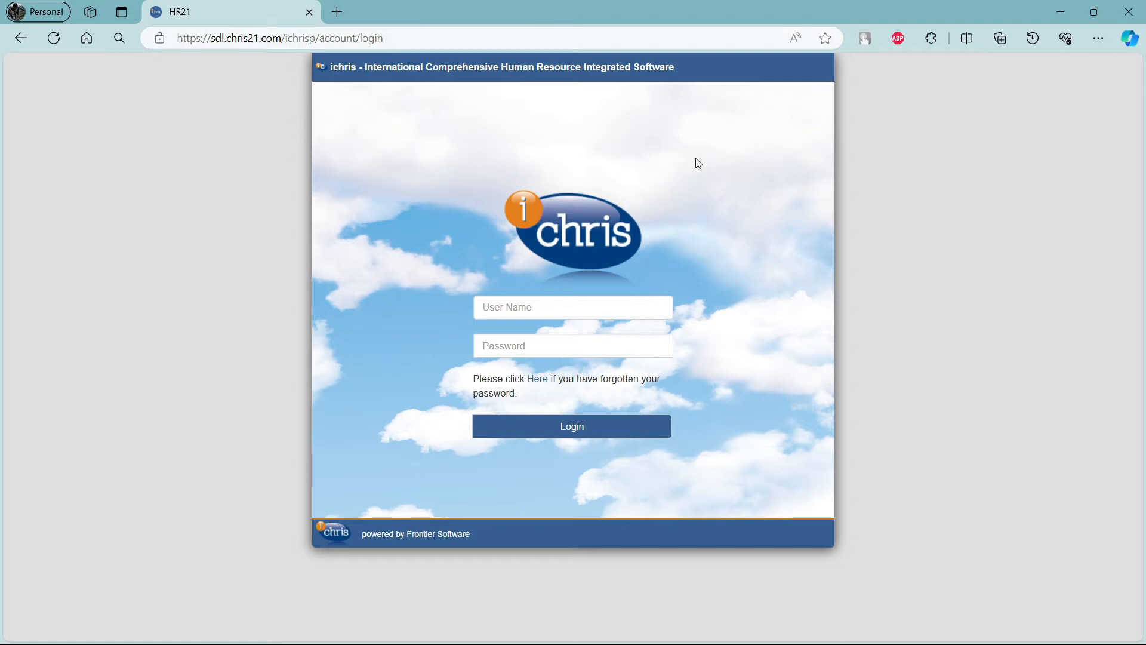
mouse_move(567, 241)
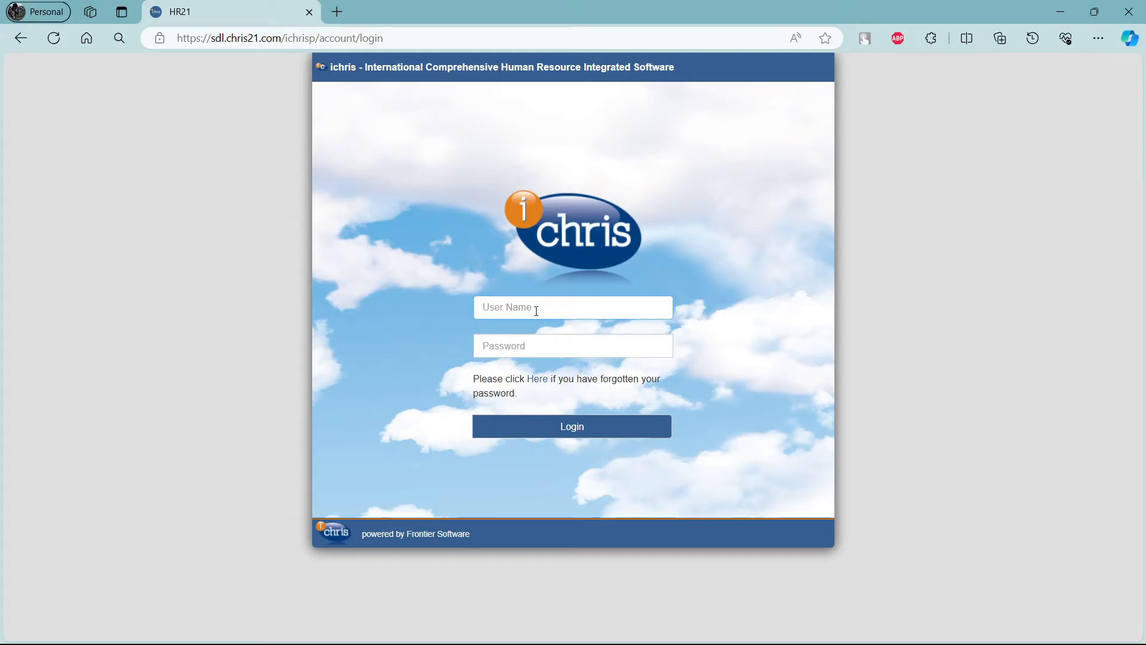
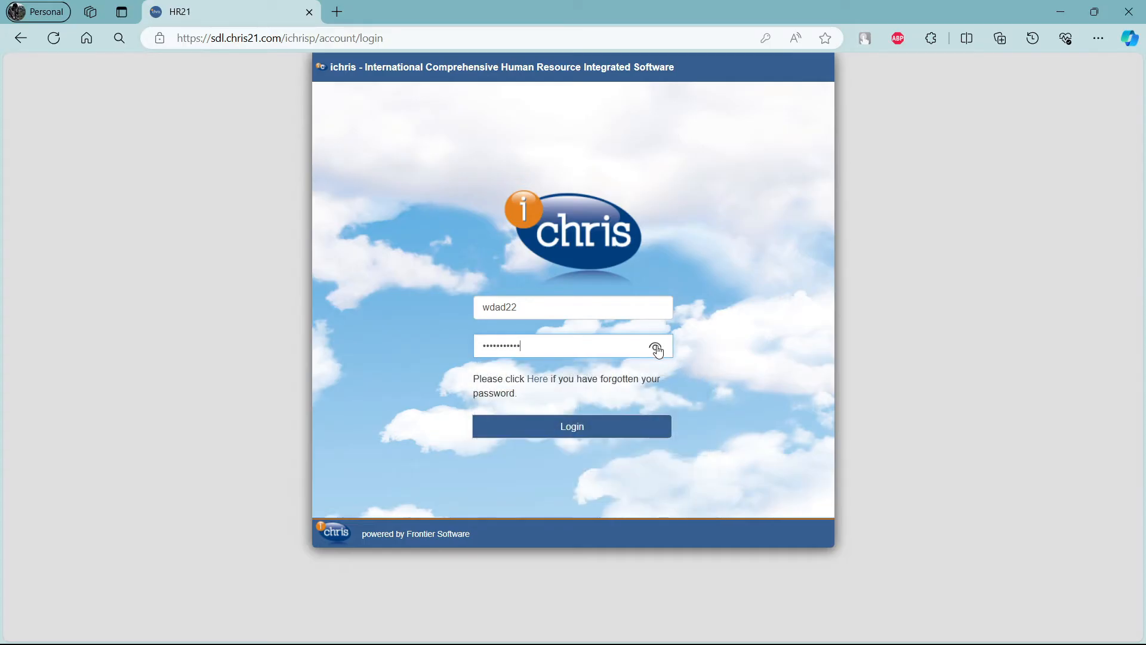
left_click(655, 347)
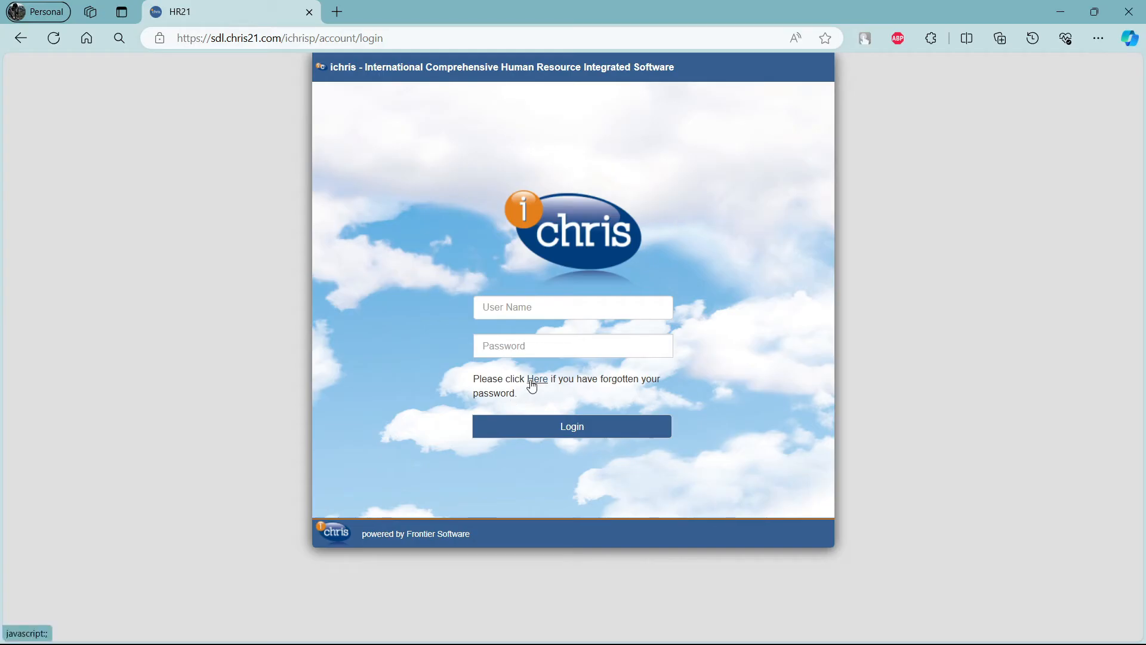
mouse_move(538, 384)
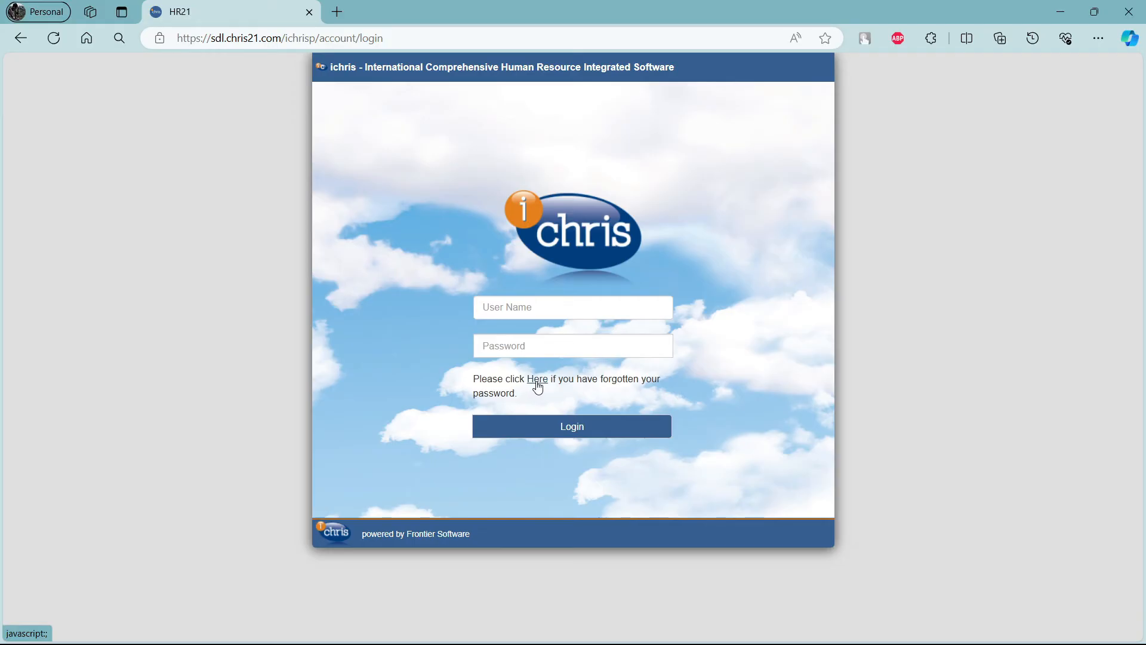
mouse_move(540, 387)
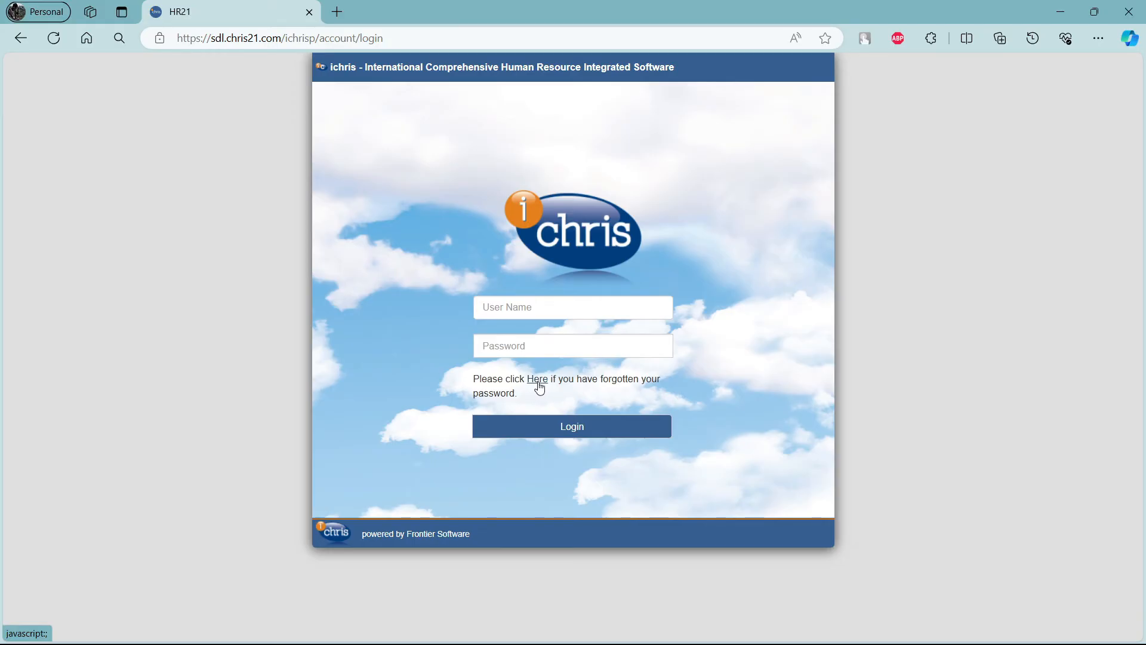
Follow the forgotten-password 'Here' link to show the Reset Password dialog.
left_click(536, 379)
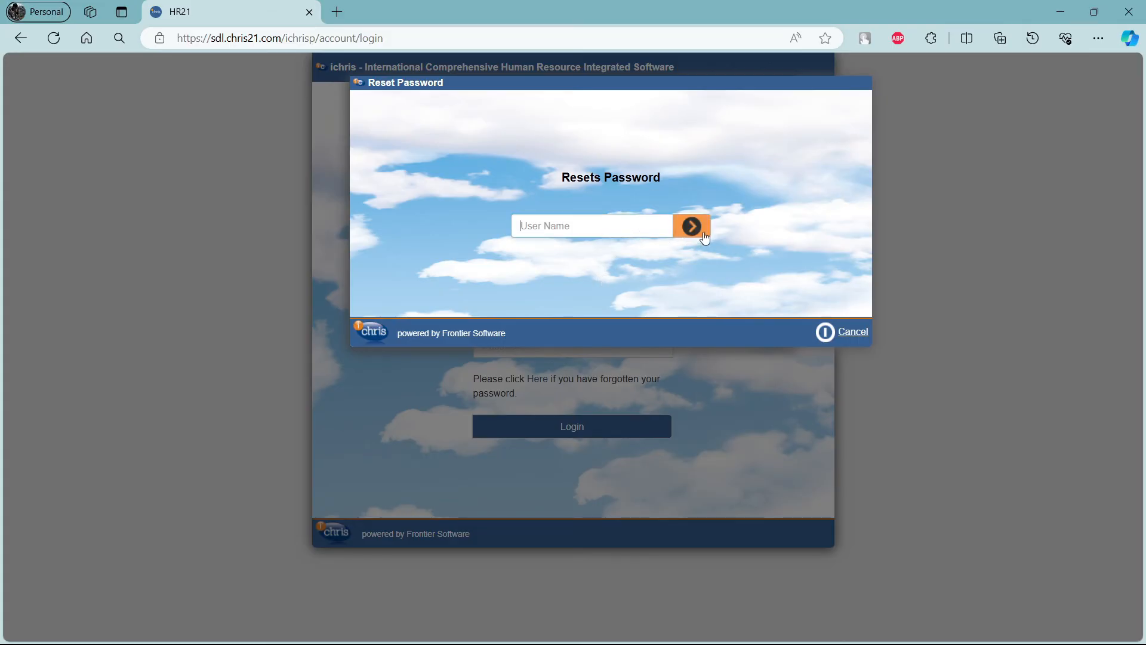
mouse_move(928, 264)
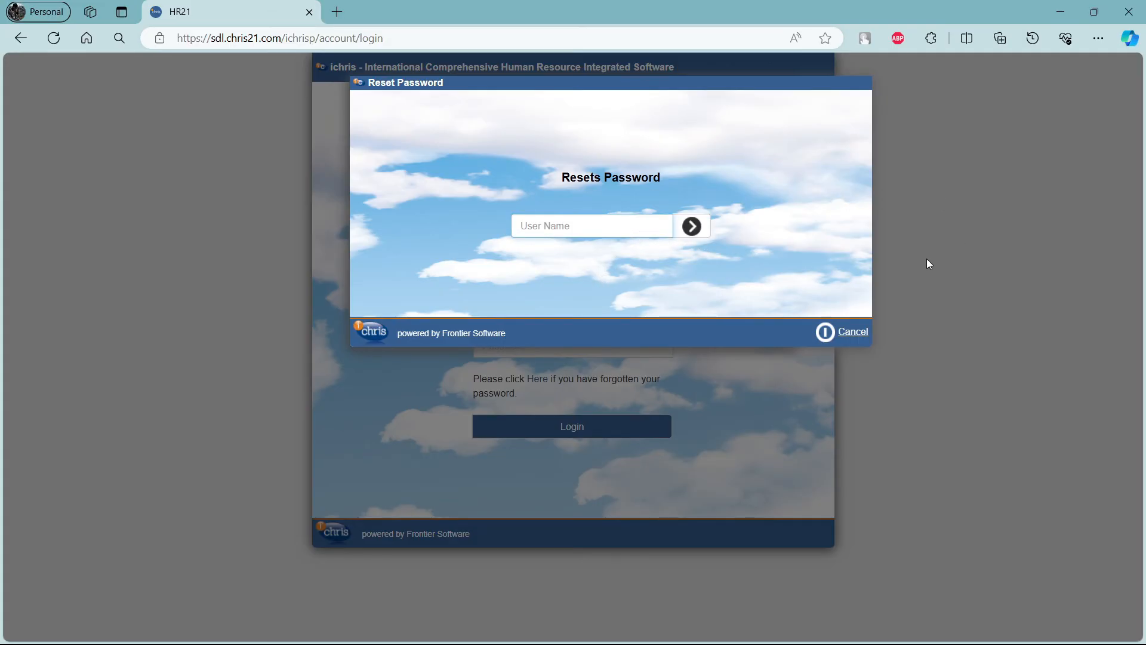
Cancel the Reset Password dialog without submitting it.
left_click(853, 332)
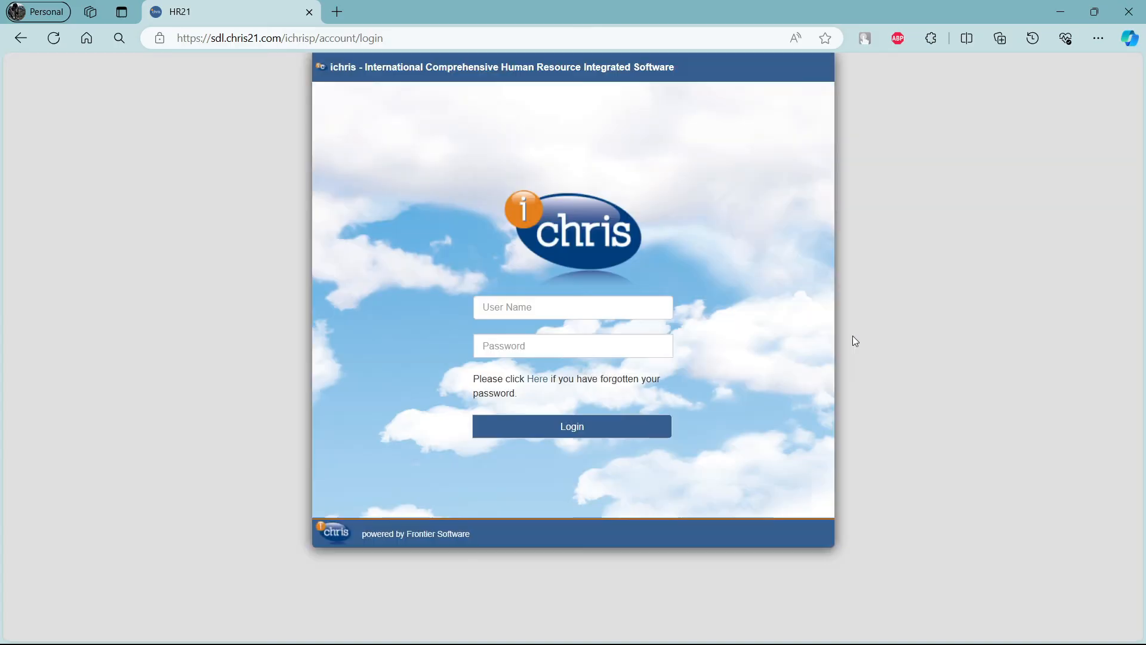
mouse_move(20, 38)
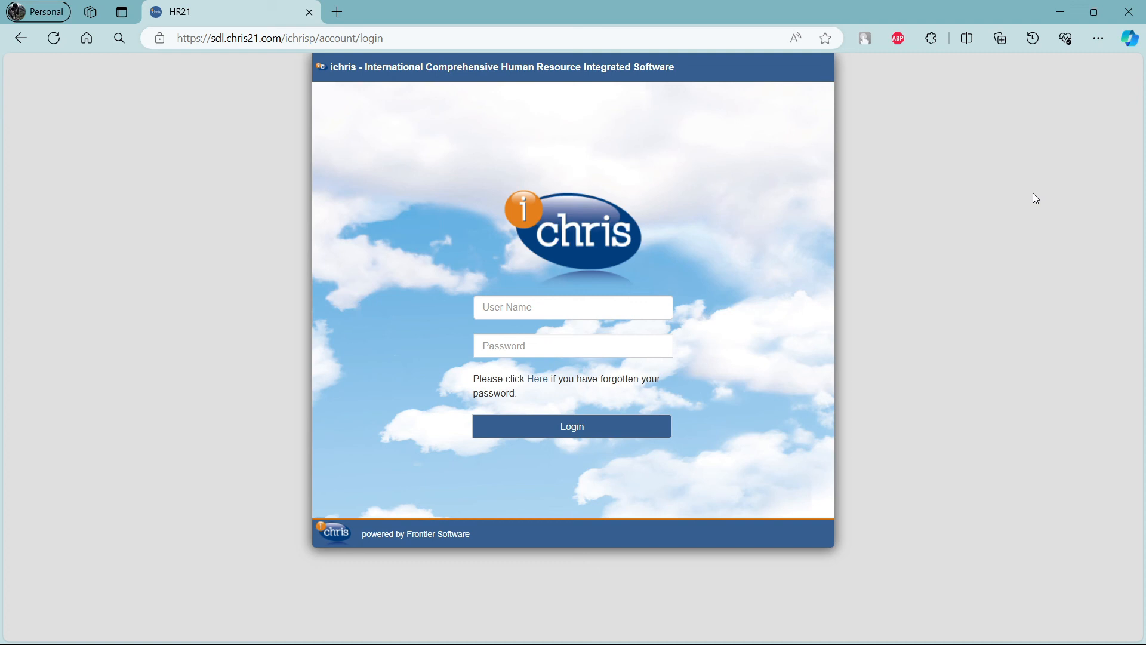
mouse_move(1019, 187)
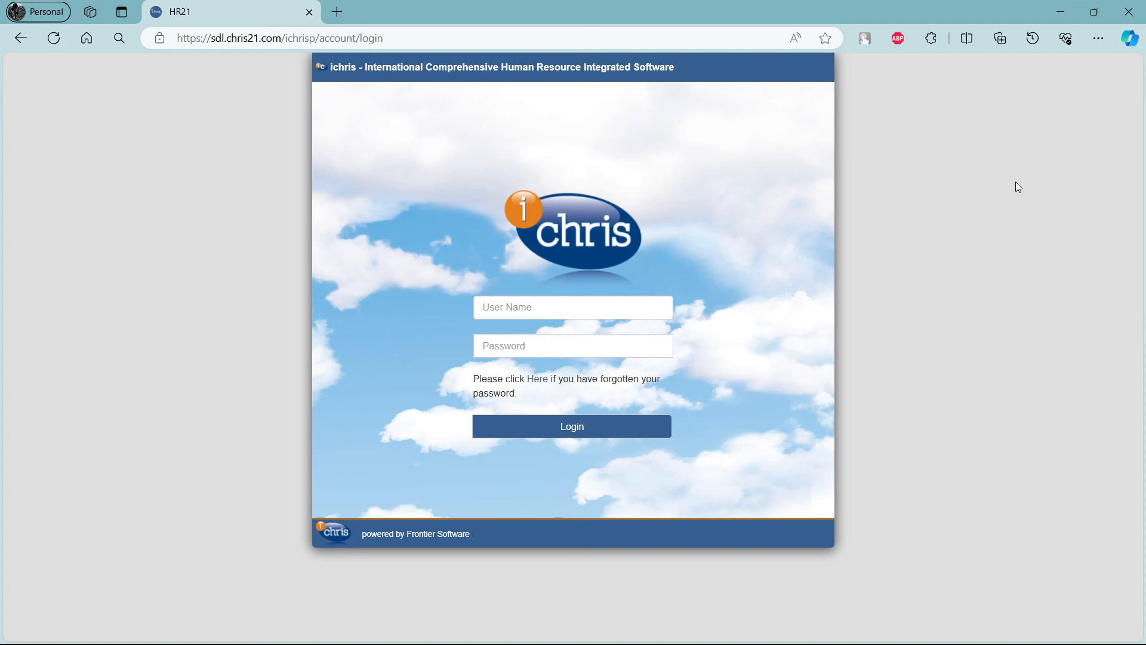
mouse_move(1014, 183)
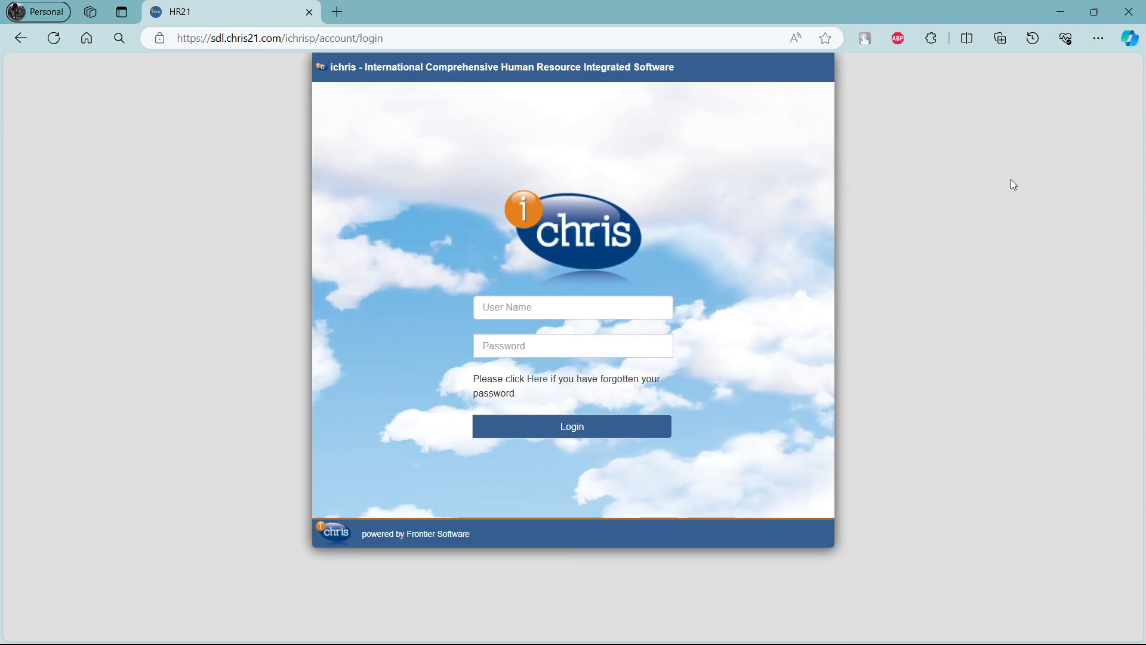
mouse_move(270, 402)
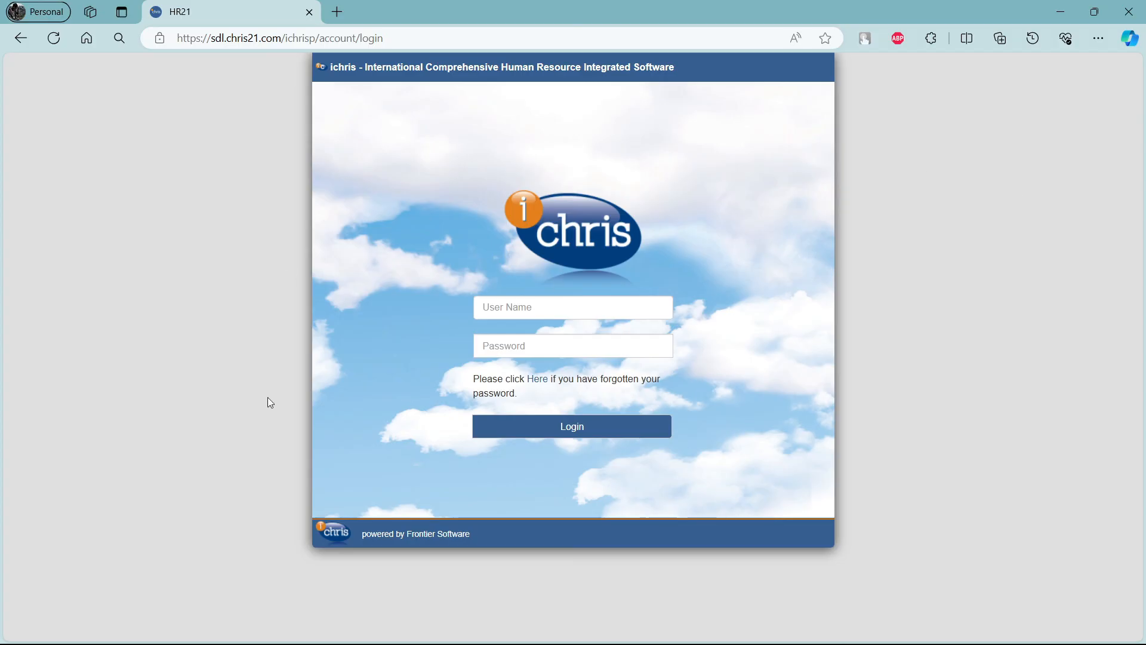
mouse_move(658, 66)
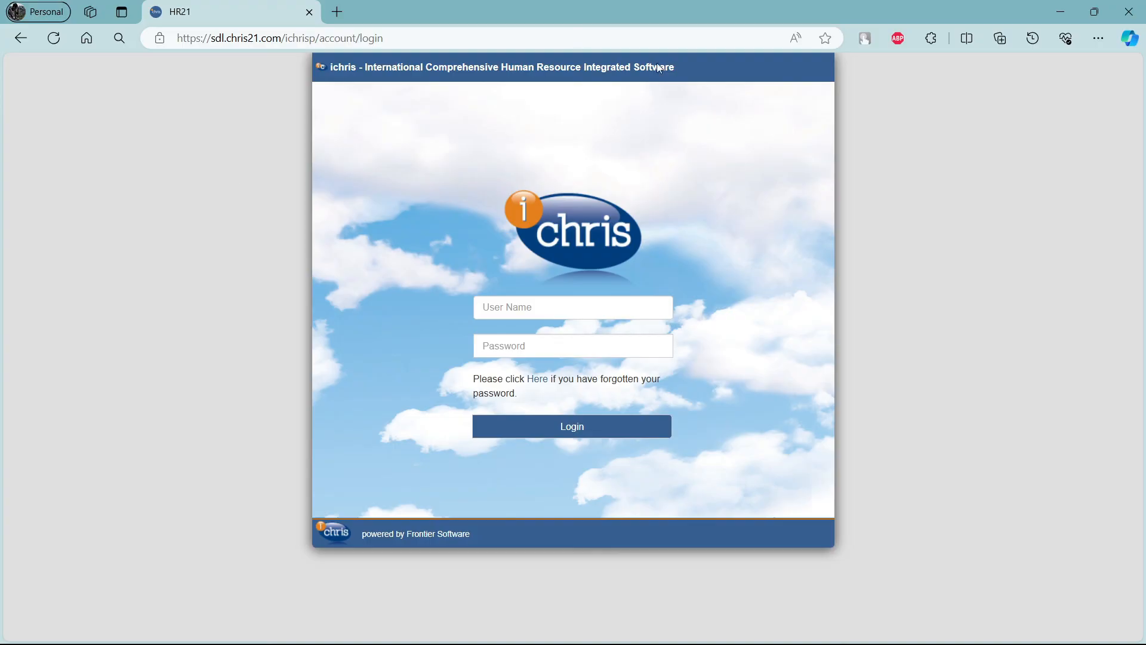
mouse_move(20, 38)
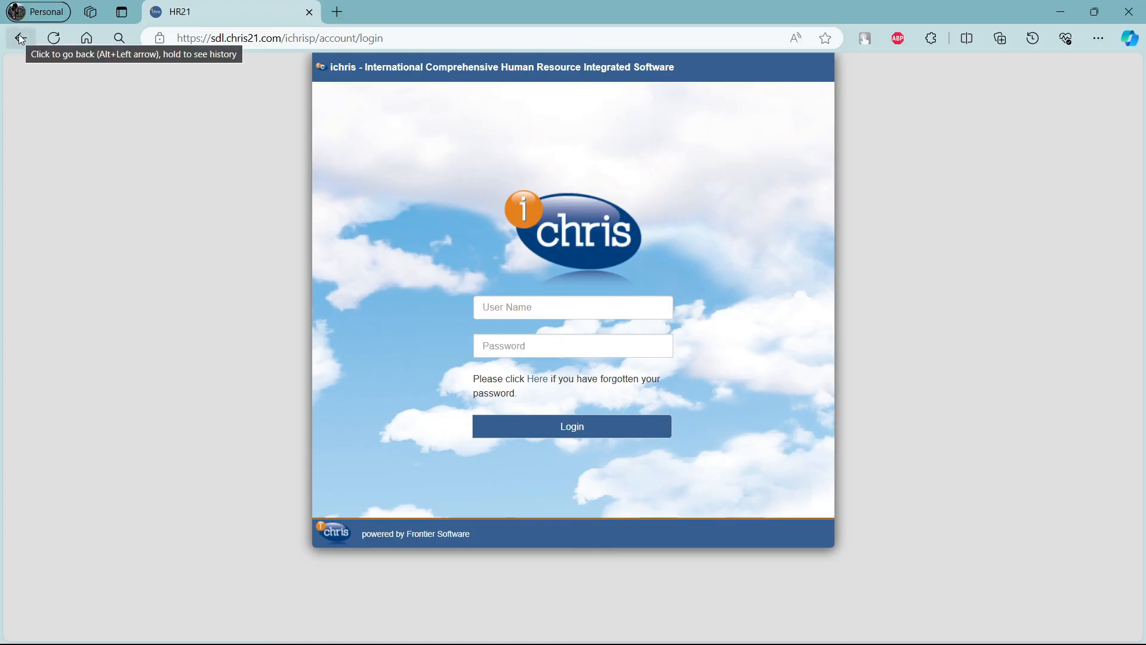